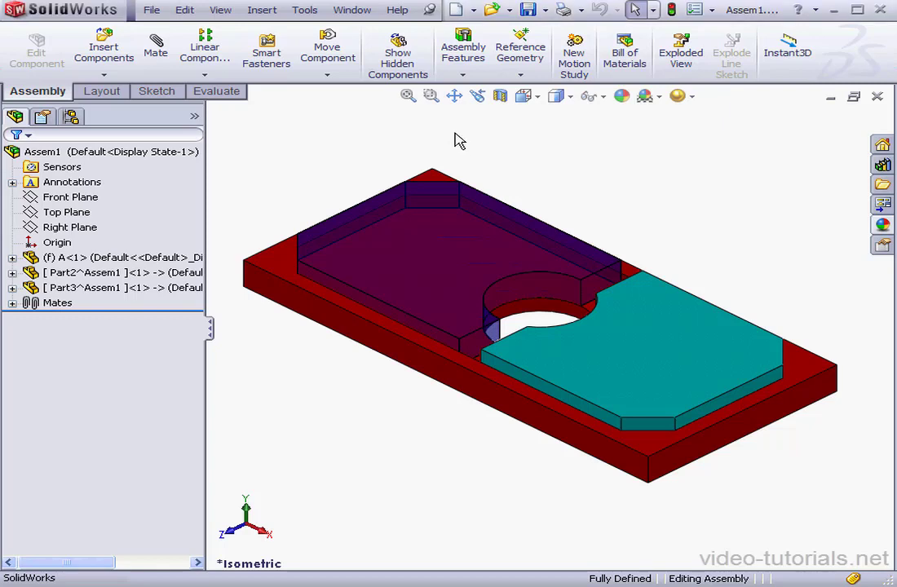
pyautogui.moveTo(454, 137)
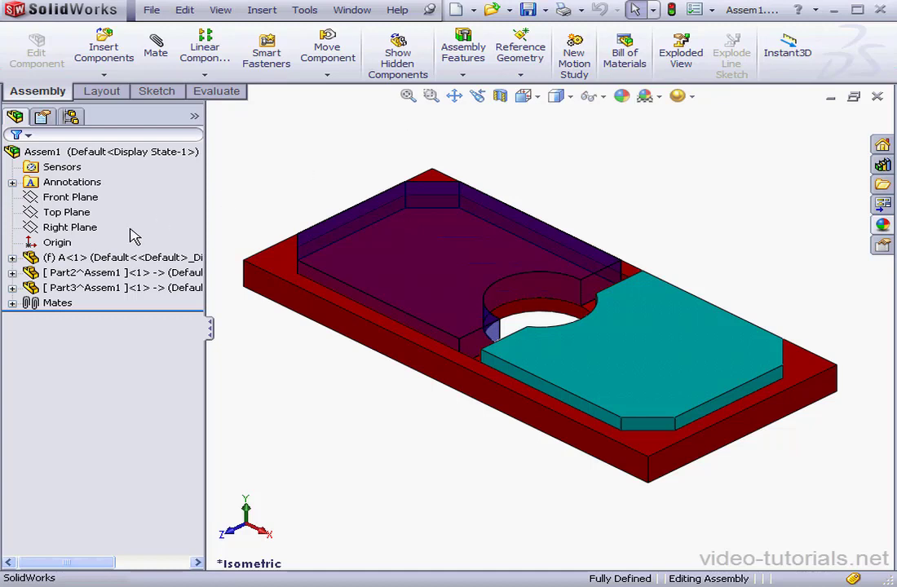
# - Select the Part2 component in the FeatureManager tree to show its options
pyautogui.click(98, 273)
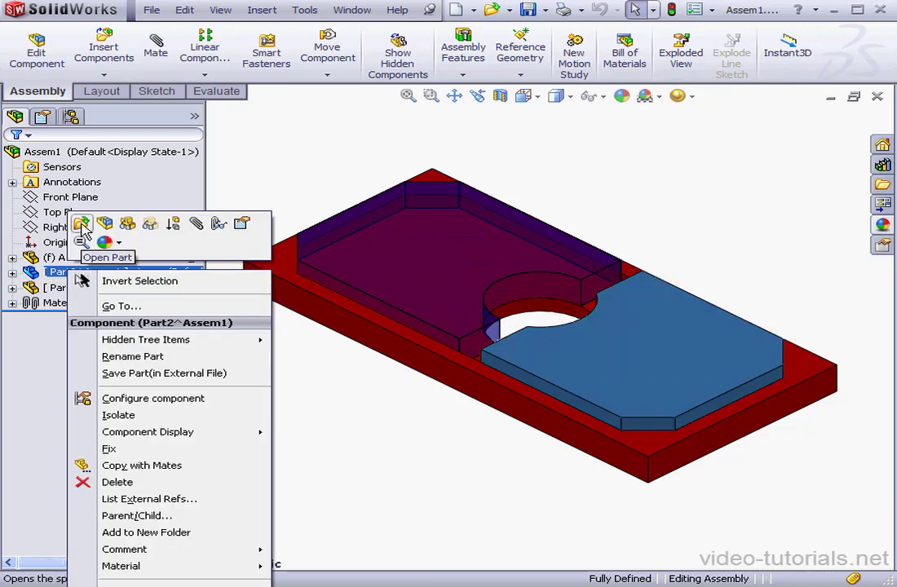
# - Open Part2 in its own window and start Save As, accepting the referencing-documents warning
pyautogui.click(108, 257)
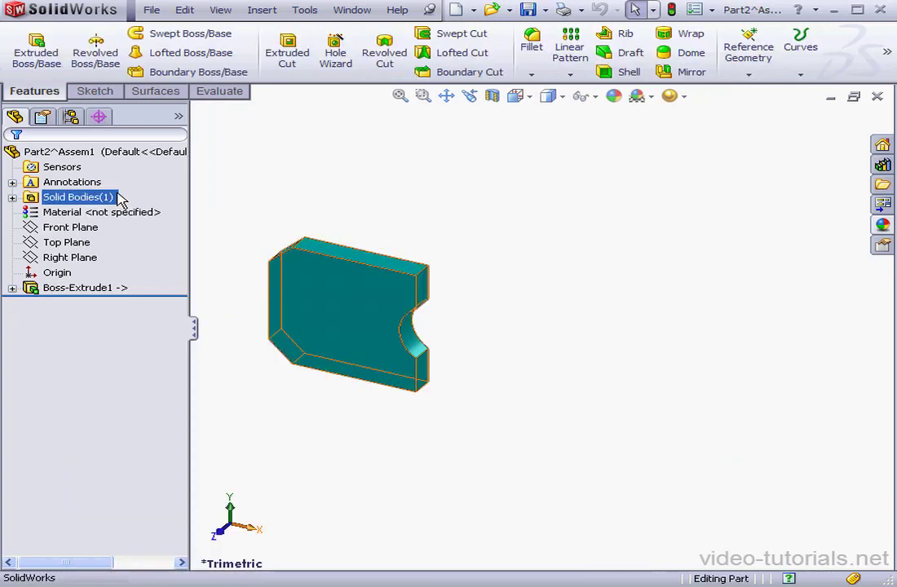
pyautogui.click(152, 10)
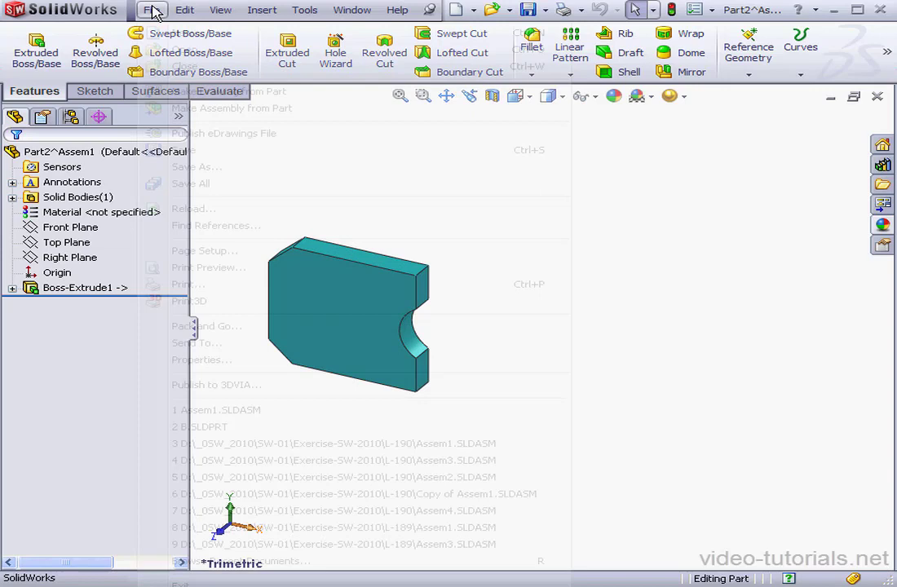
pyautogui.click(196, 166)
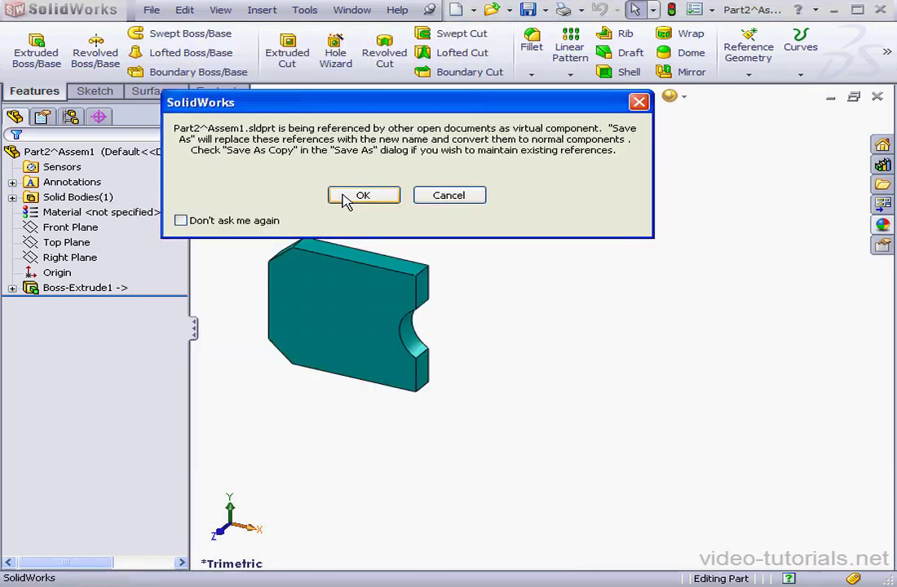
pyautogui.click(362, 196)
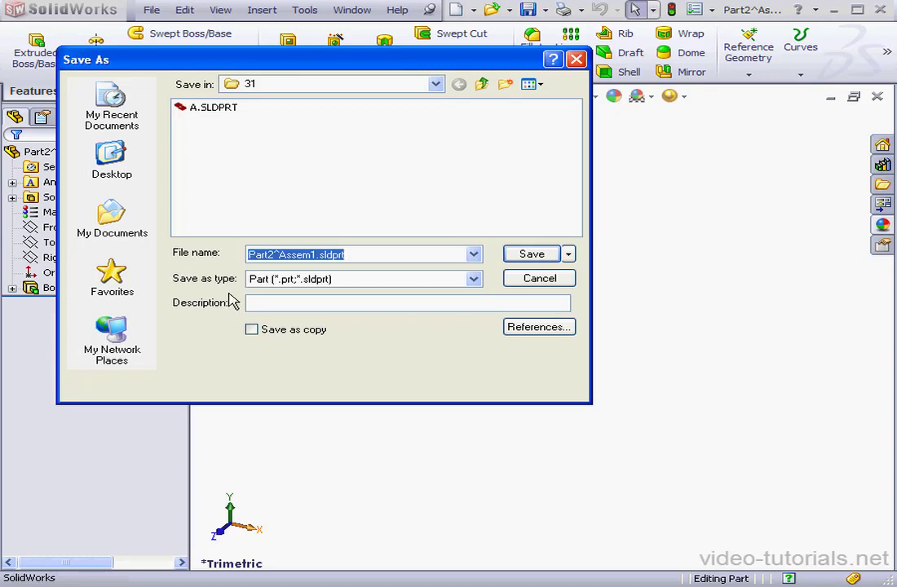
# - Save Part2 as a copy under the new name B.SLDPRT
pyautogui.click(251, 329)
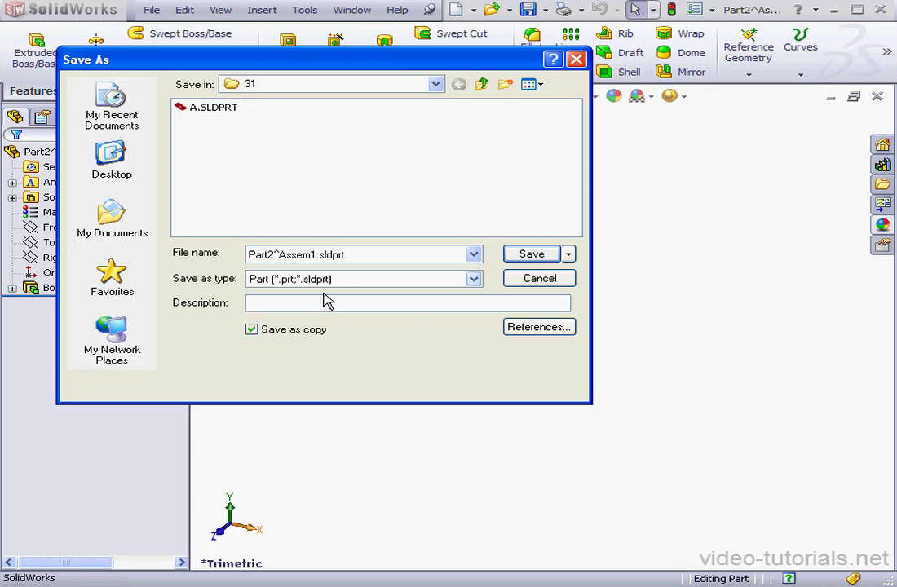
pyautogui.tripleClick(362, 255)
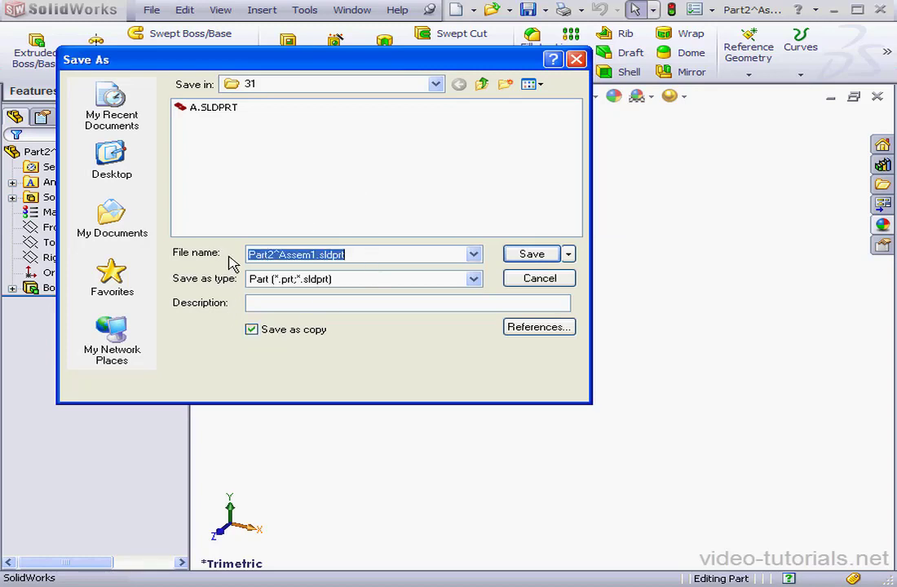
pyautogui.click(532, 254)
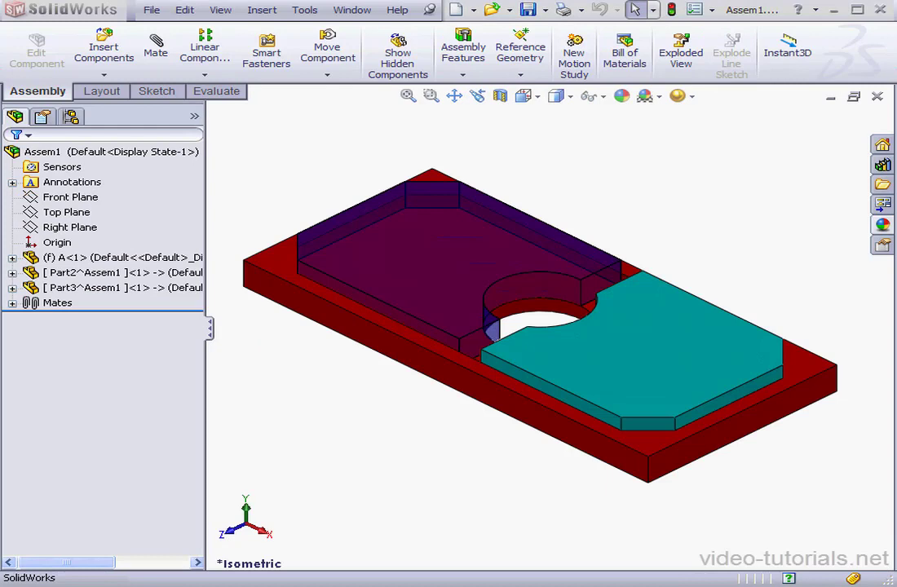
# - On B's front face, offset the face outline 5 mm inward with Offset Entities (Reverse) and confirm
pyautogui.rightClick(310, 294)
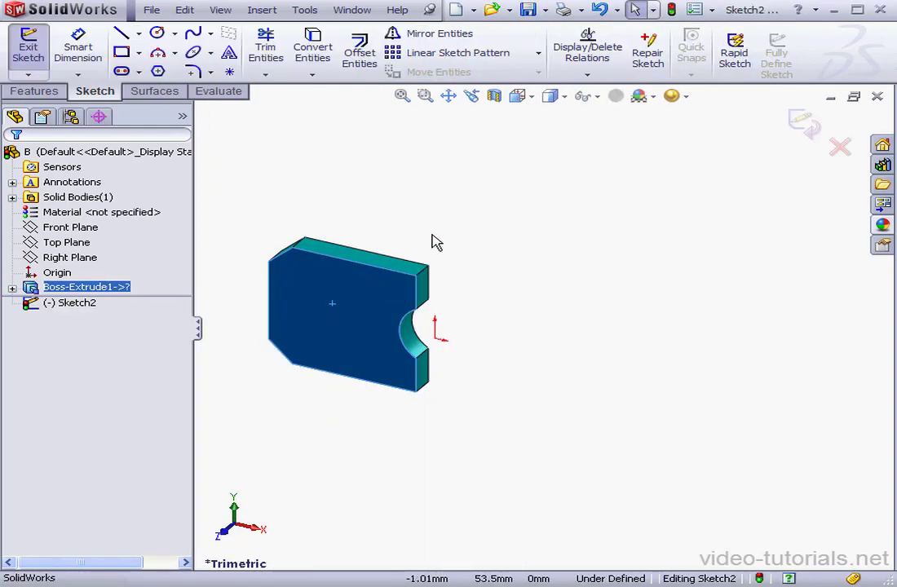
pyautogui.click(358, 50)
pyautogui.write('5')
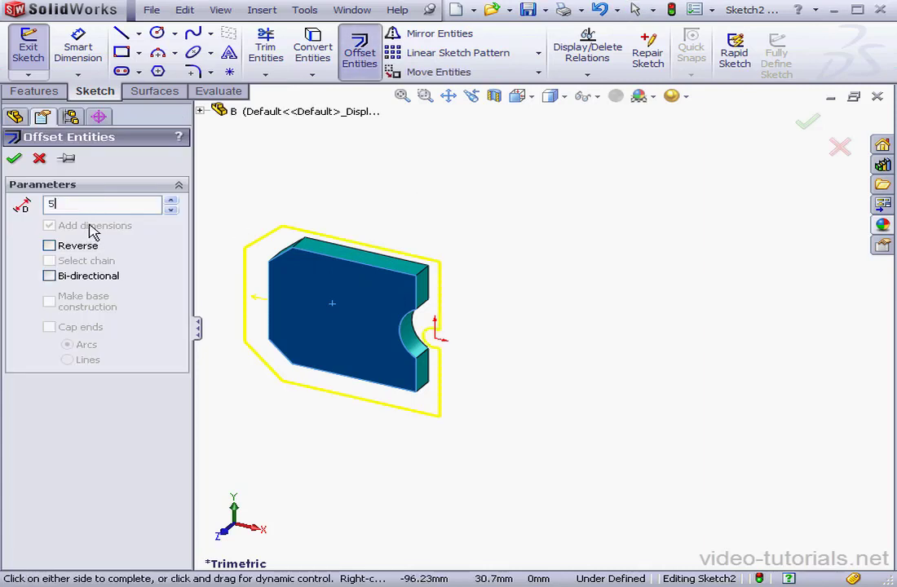
pyautogui.click(49, 244)
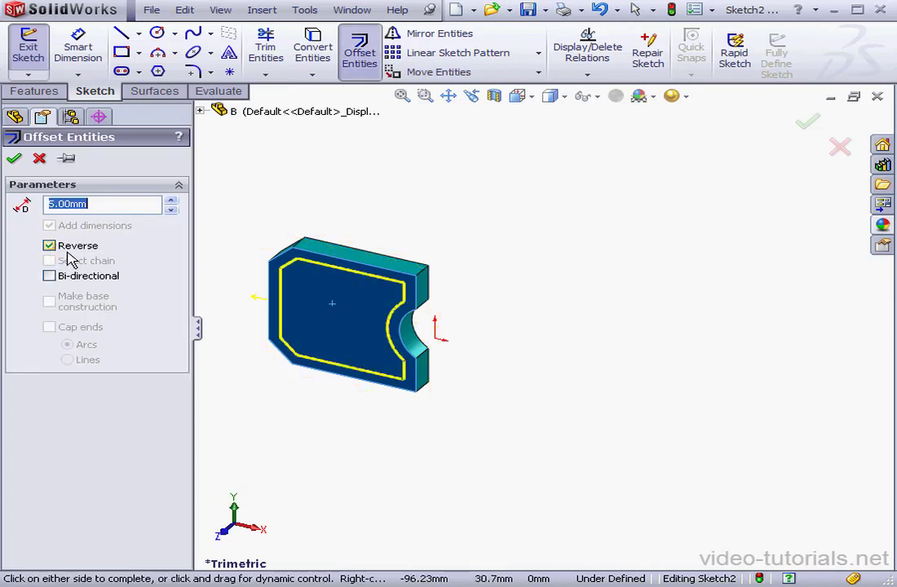
pyautogui.click(13, 158)
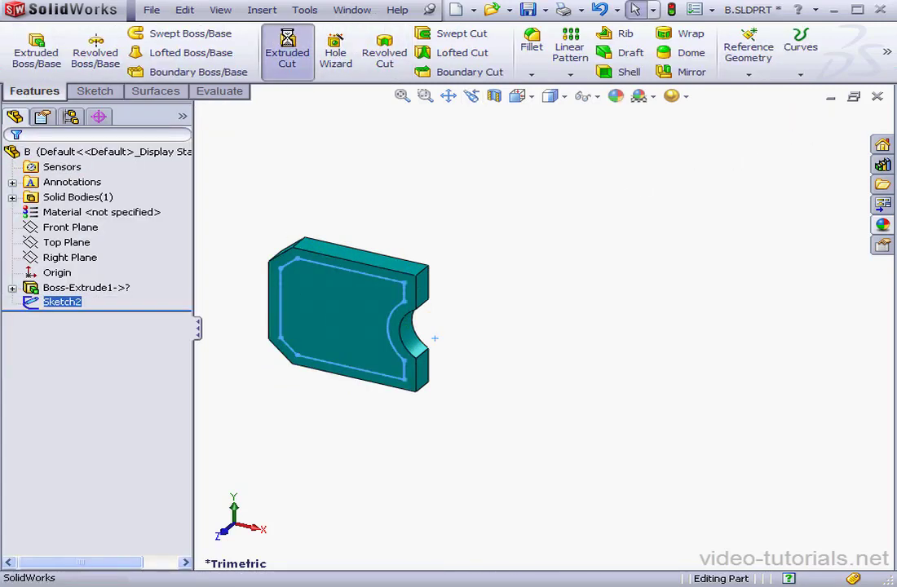
# - Cut the offset outline through part B with an Extruded Cut set to Through All
pyautogui.click(287, 51)
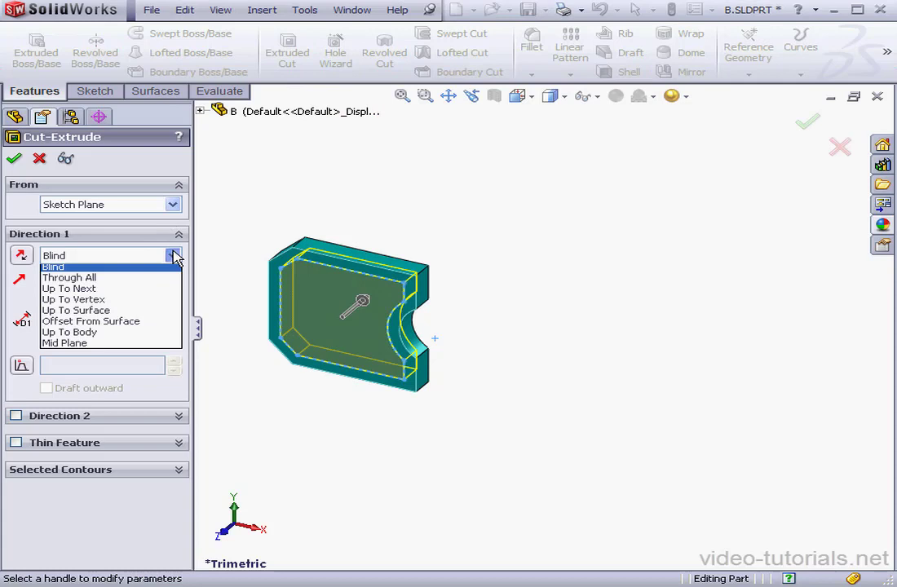
pyautogui.click(69, 277)
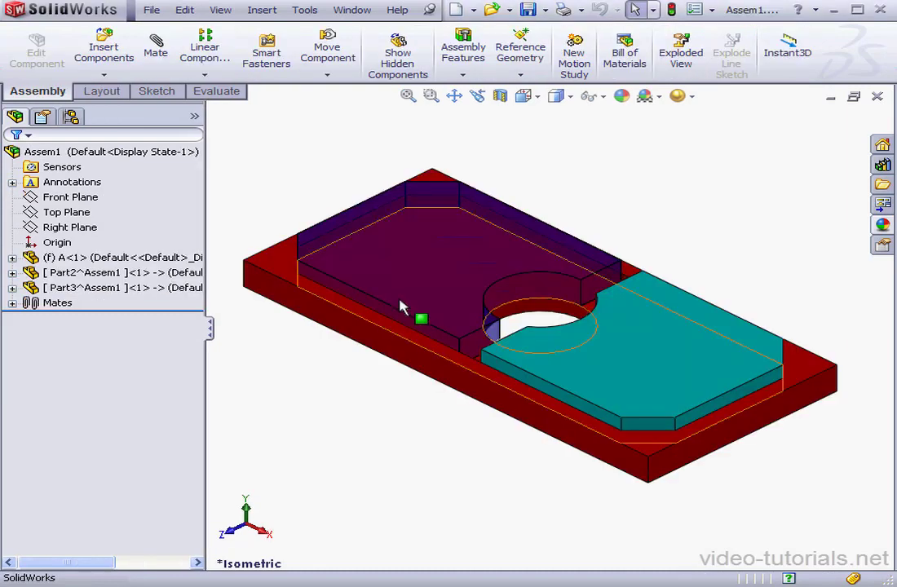
# - Set up Replace Components on Part2 and browse to B.SLDPRT as its replacement
pyautogui.click(106, 273)
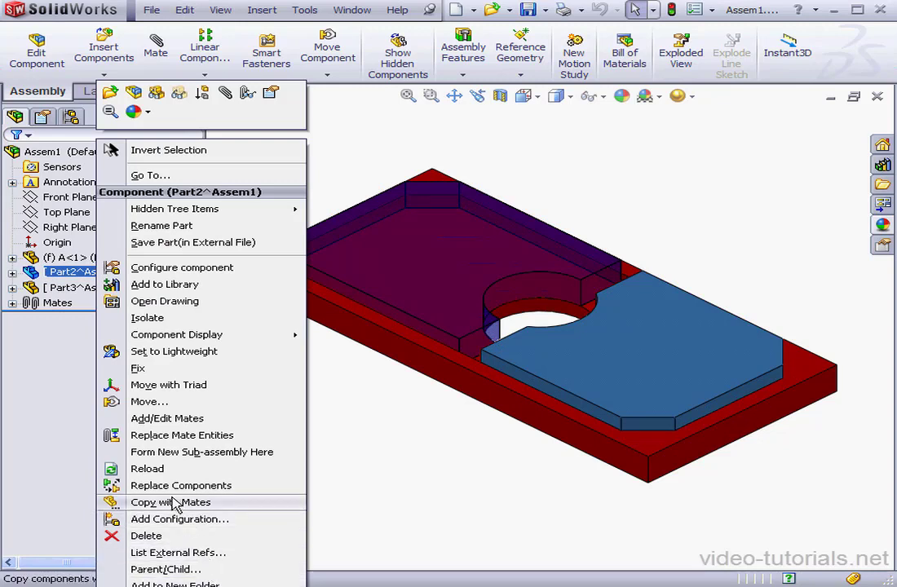
pyautogui.click(181, 486)
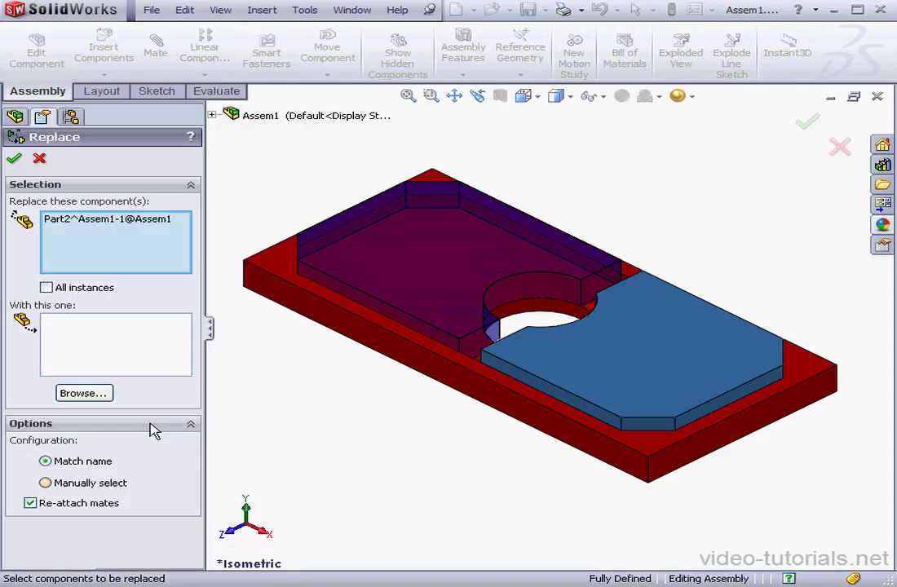
pyautogui.click(85, 393)
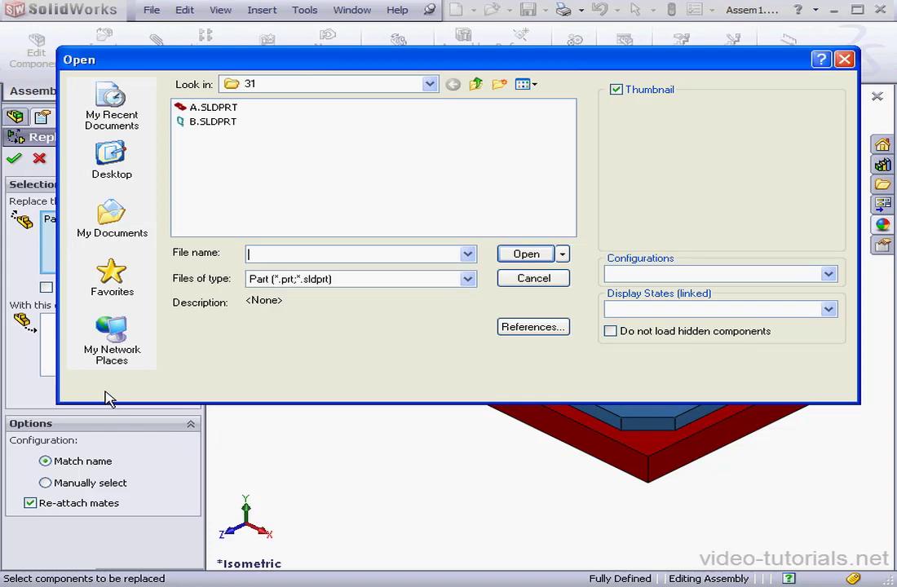
pyautogui.click(212, 120)
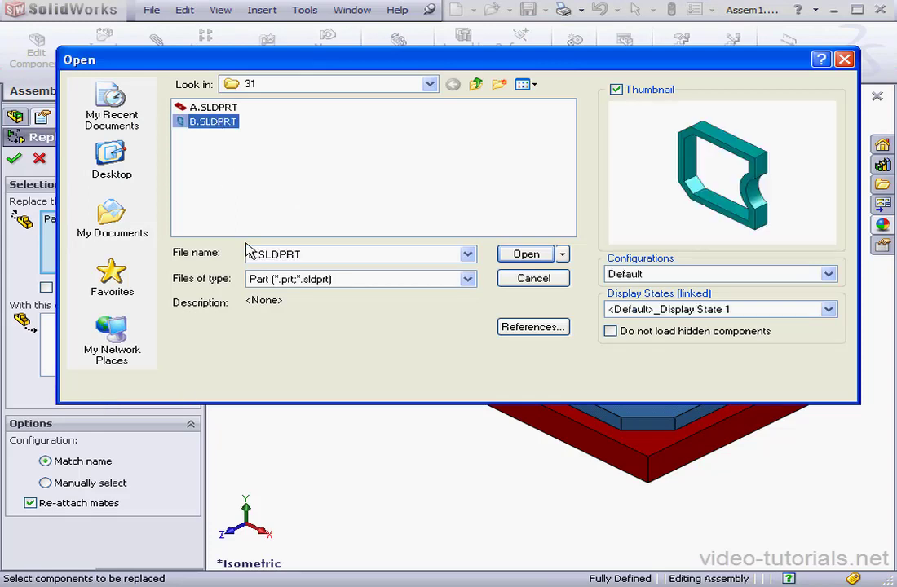
pyautogui.click(525, 254)
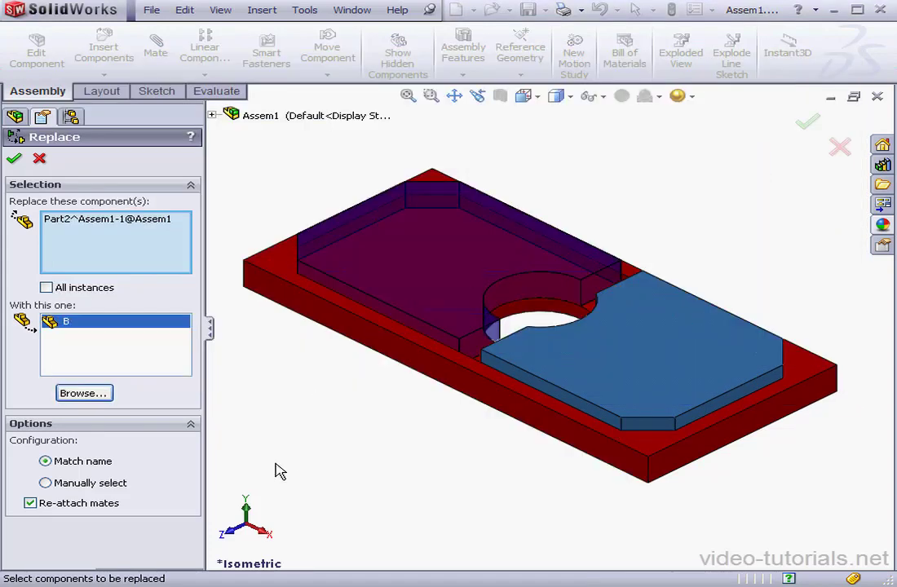
pyautogui.moveTo(82, 479)
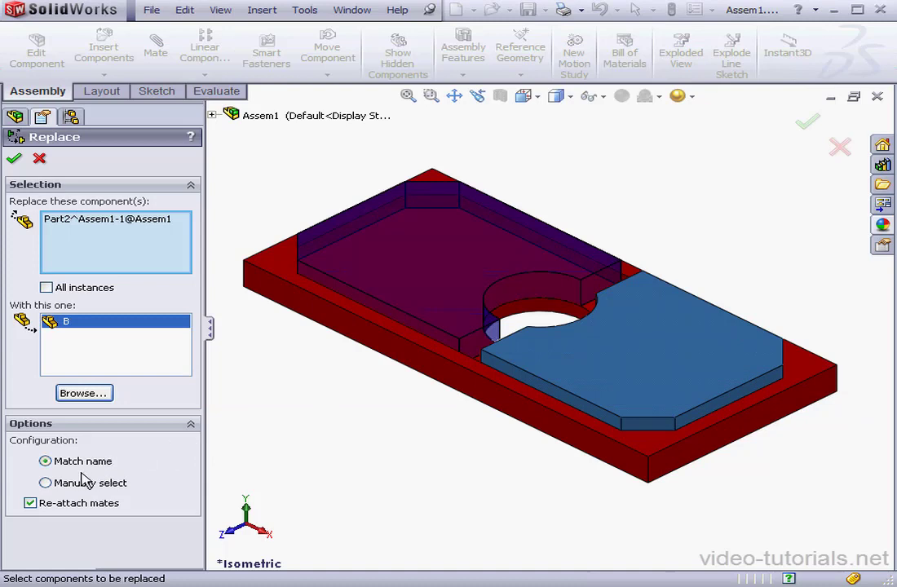
pyautogui.moveTo(52, 508)
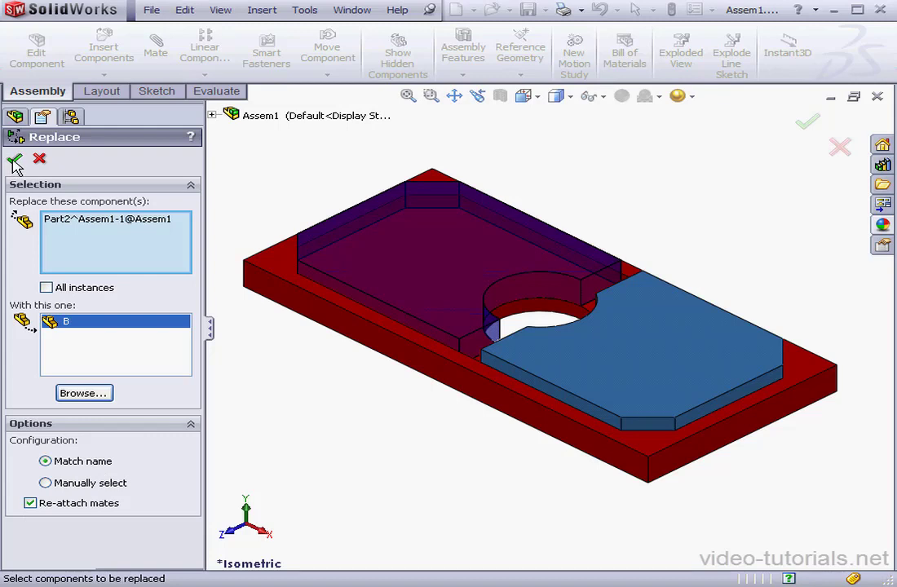
# - Confirm replacing Part2 with part B in the assembly
pyautogui.click(15, 162)
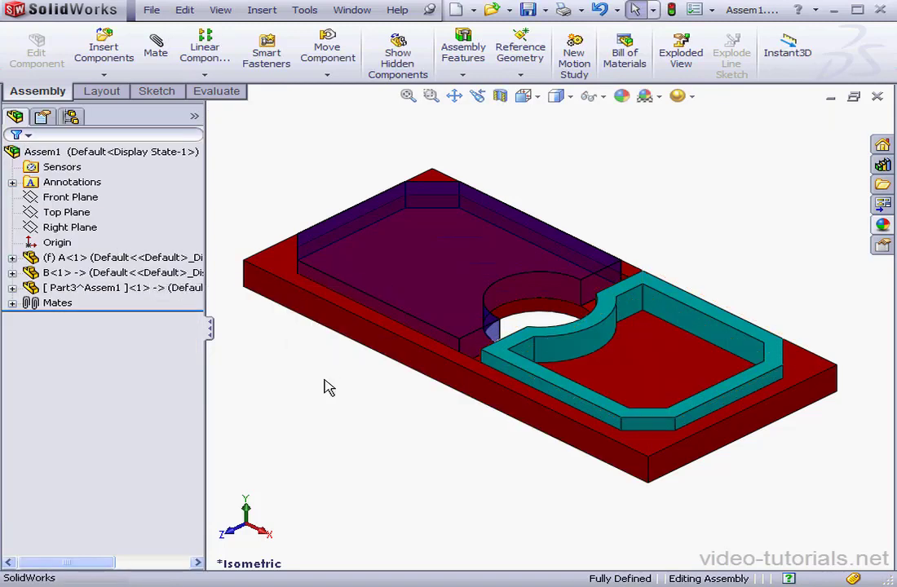
pyautogui.moveTo(318, 380)
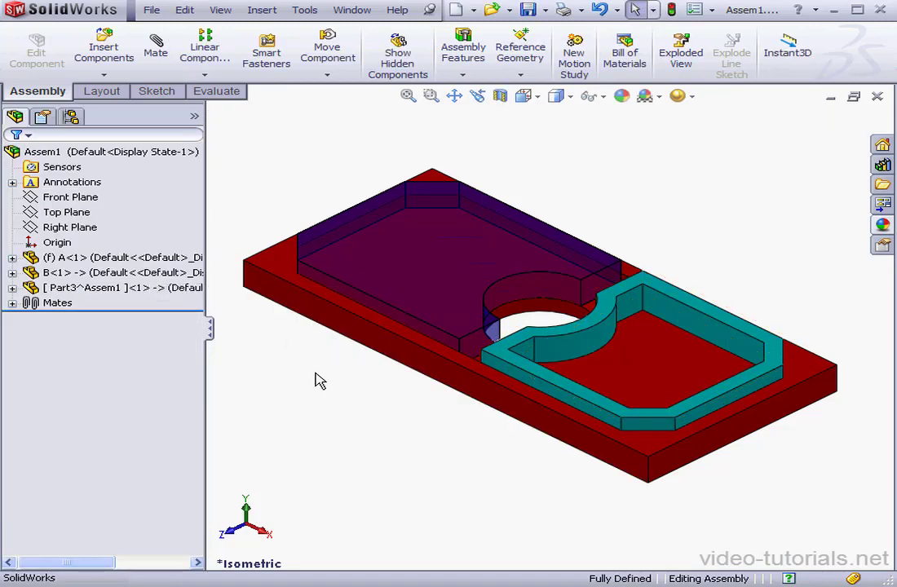
pyautogui.moveTo(308, 373)
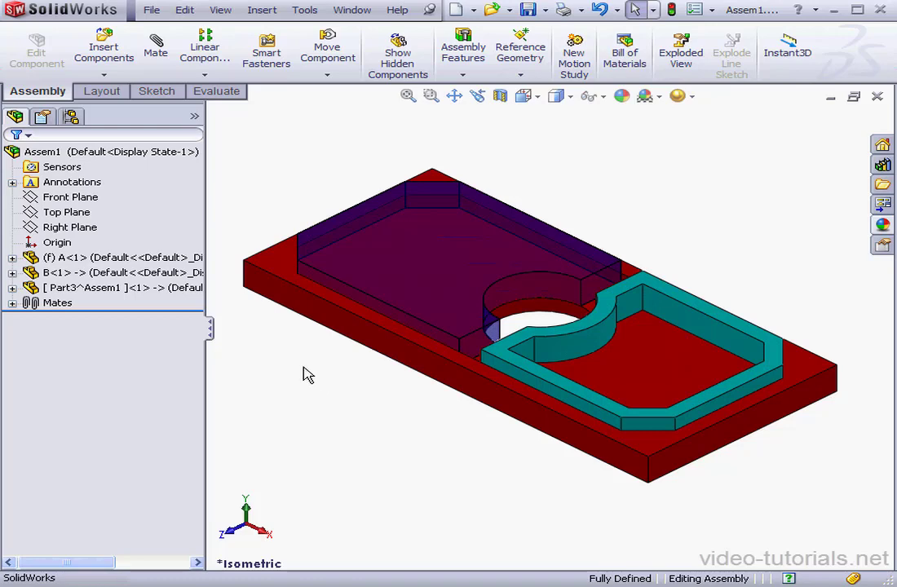